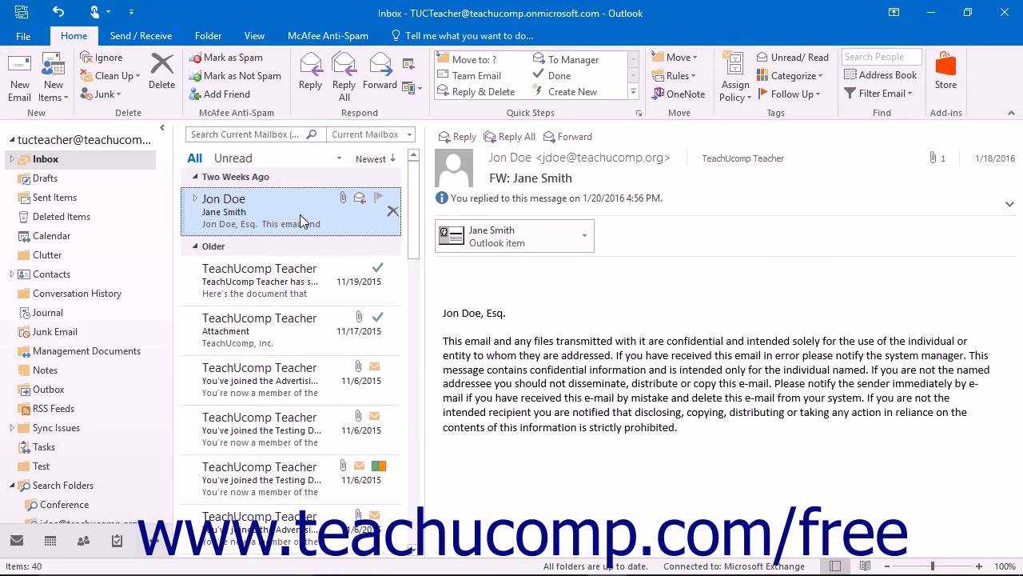
Start a Current Mailbox search and show the Search Tools list including Advanced Find.
left_click(248, 134)
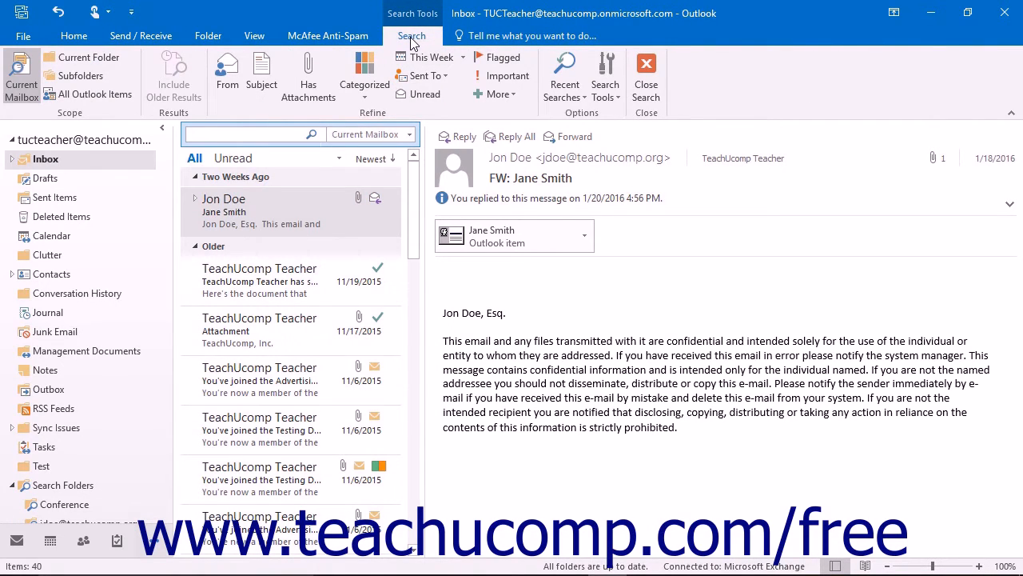
mouse_move(604, 77)
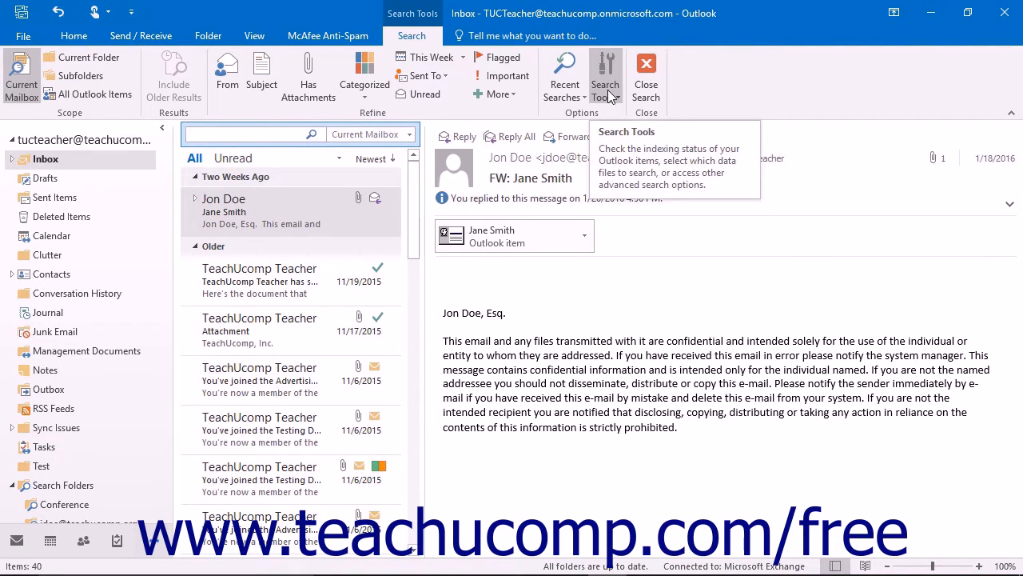
left_click(604, 77)
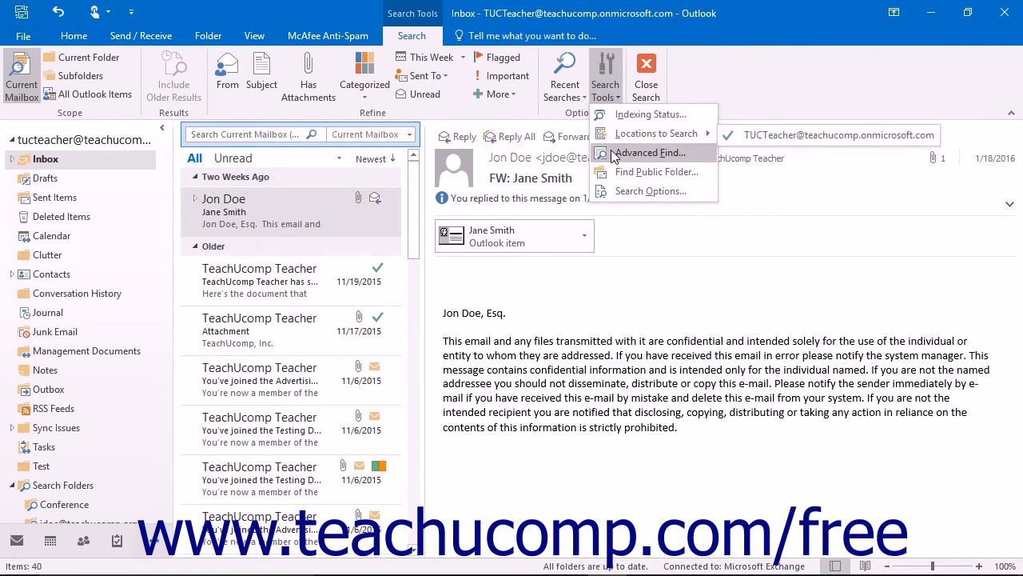
Bring up Advanced Find and set Look for to Any type of Outlook item.
left_click(649, 153)
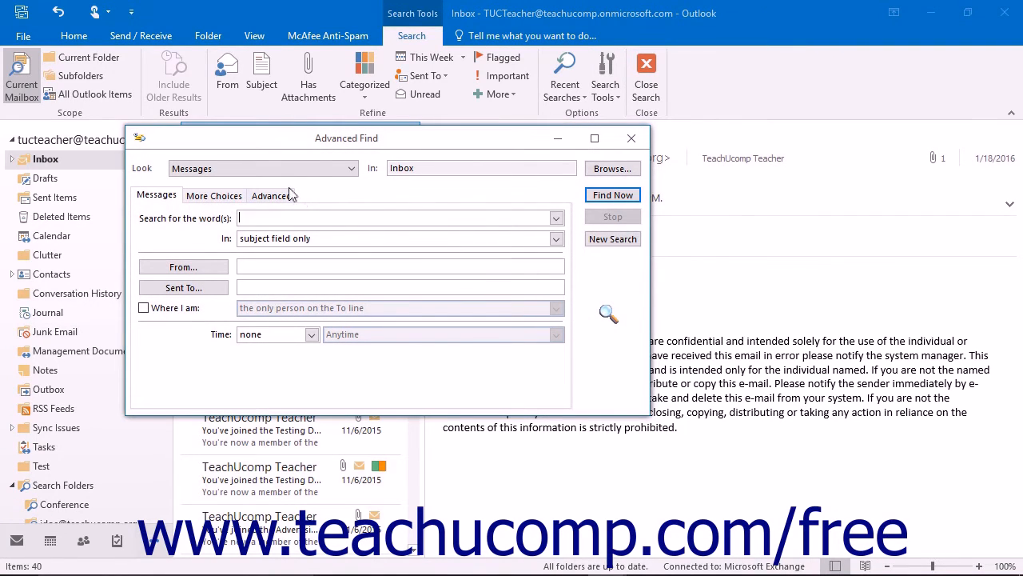
mouse_move(320, 176)
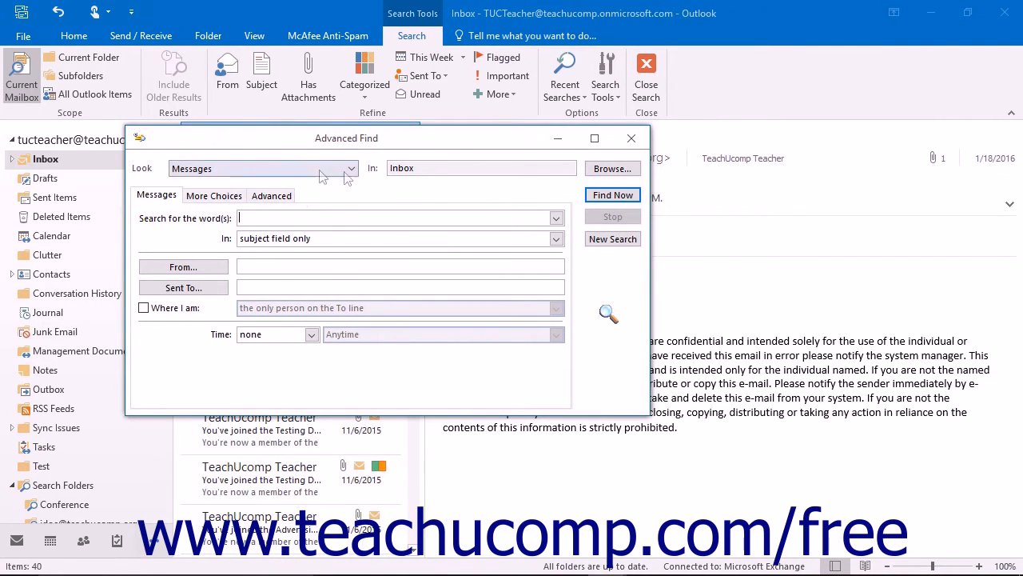
left_click(351, 167)
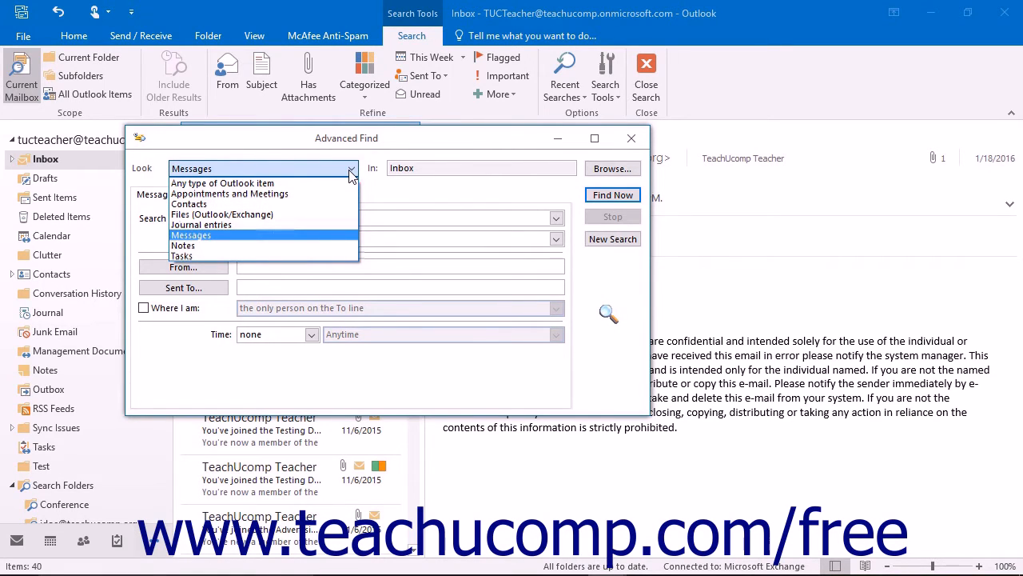
left_click(222, 182)
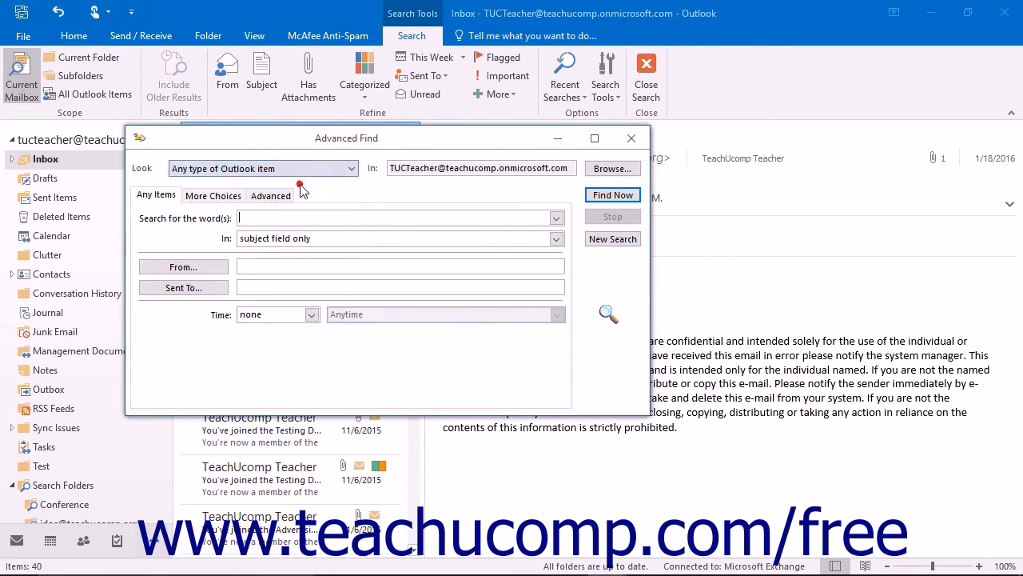
mouse_move(613, 168)
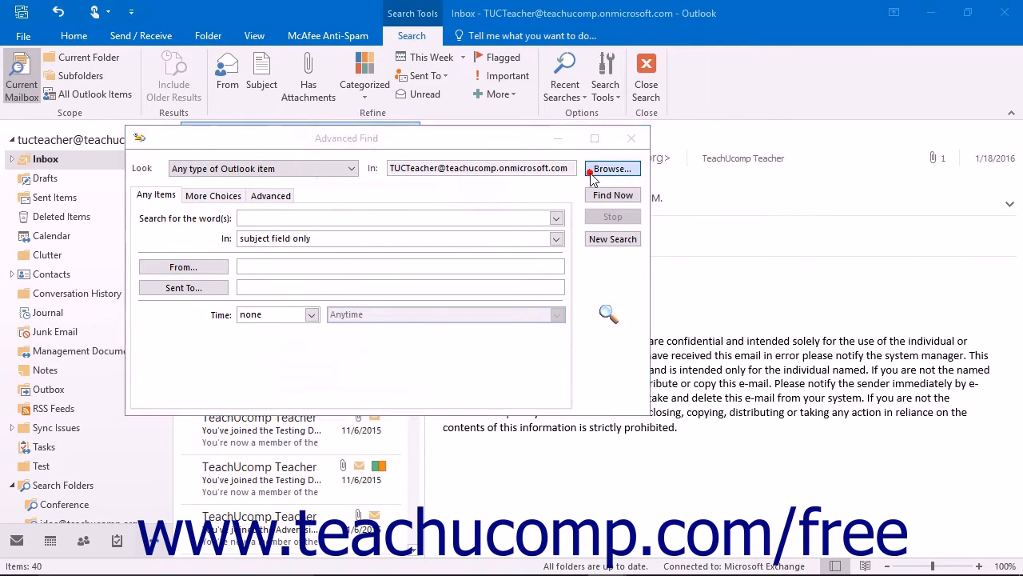
left_click(613, 169)
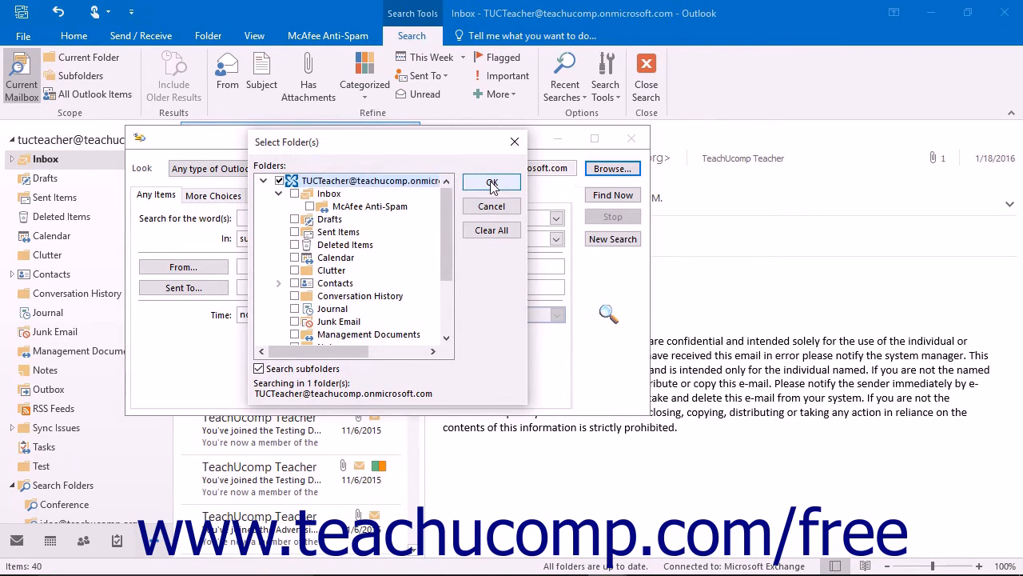
left_click(491, 182)
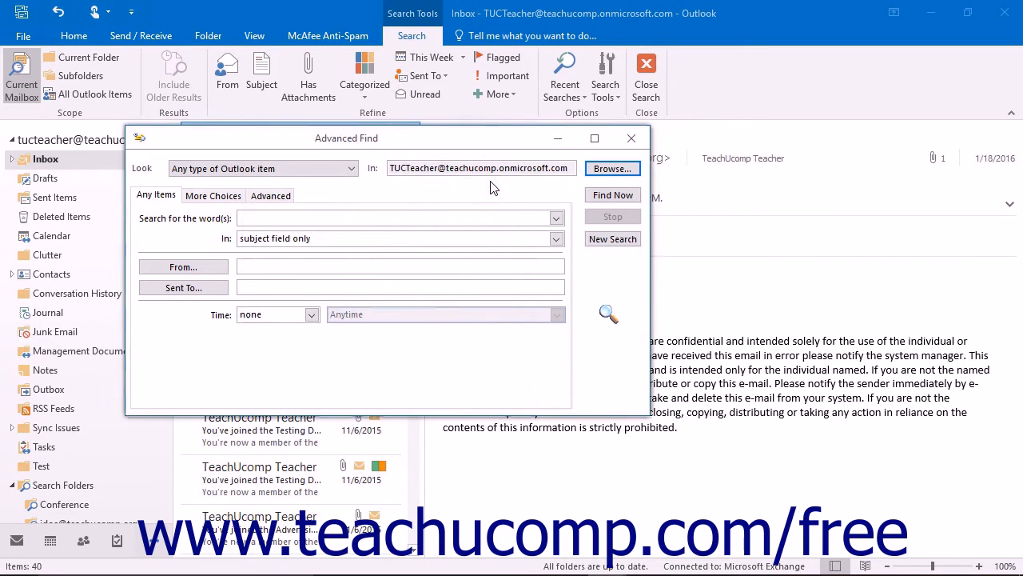
mouse_move(460, 195)
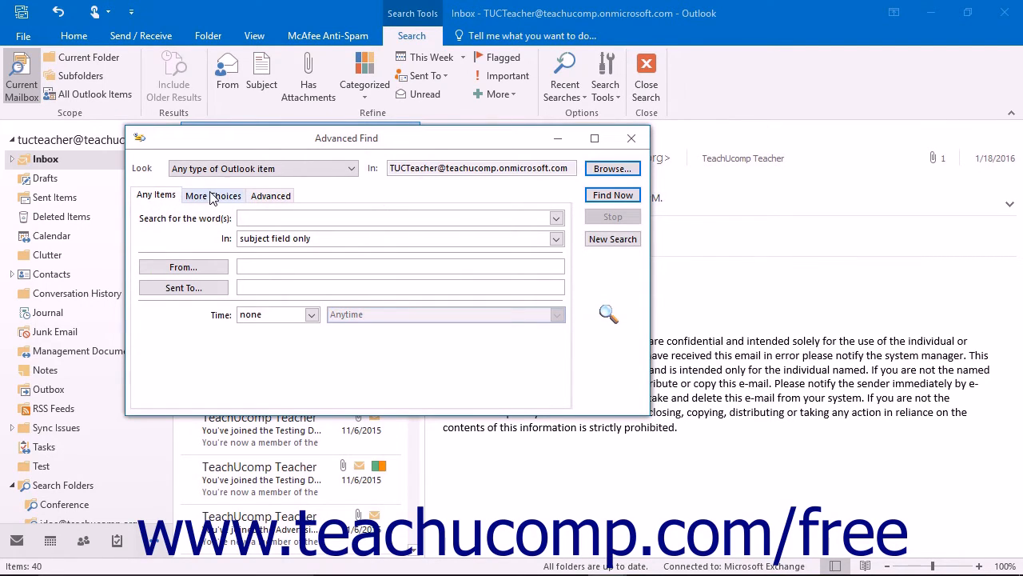
Under More Choices, filter by Blue category and run Find Now.
left_click(212, 195)
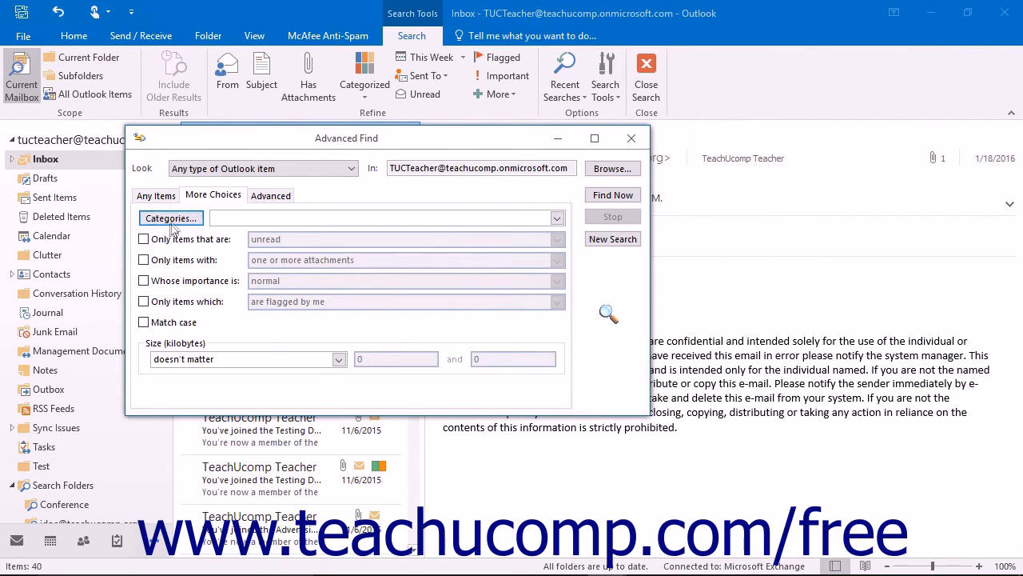
left_click(170, 217)
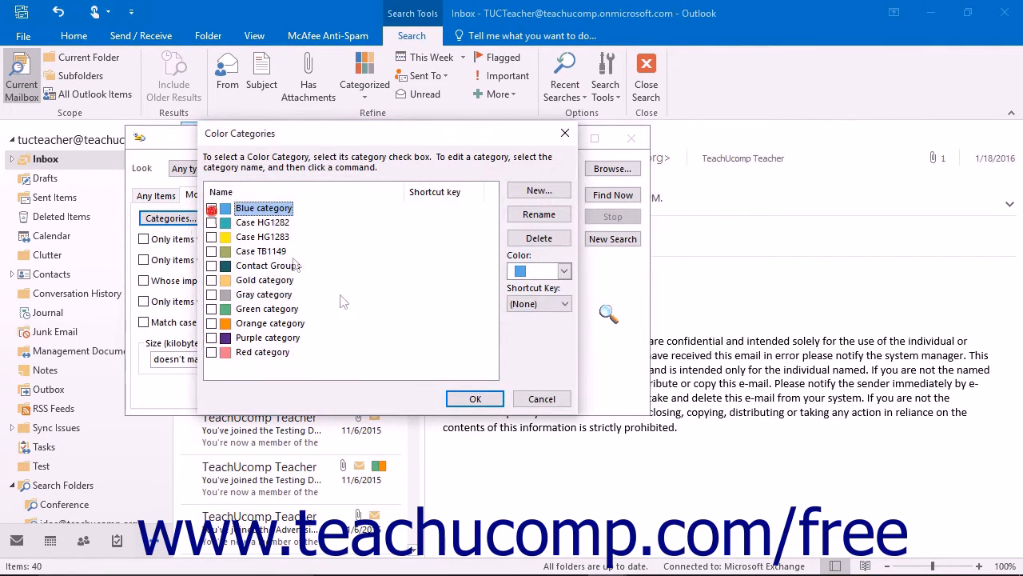
left_click(475, 398)
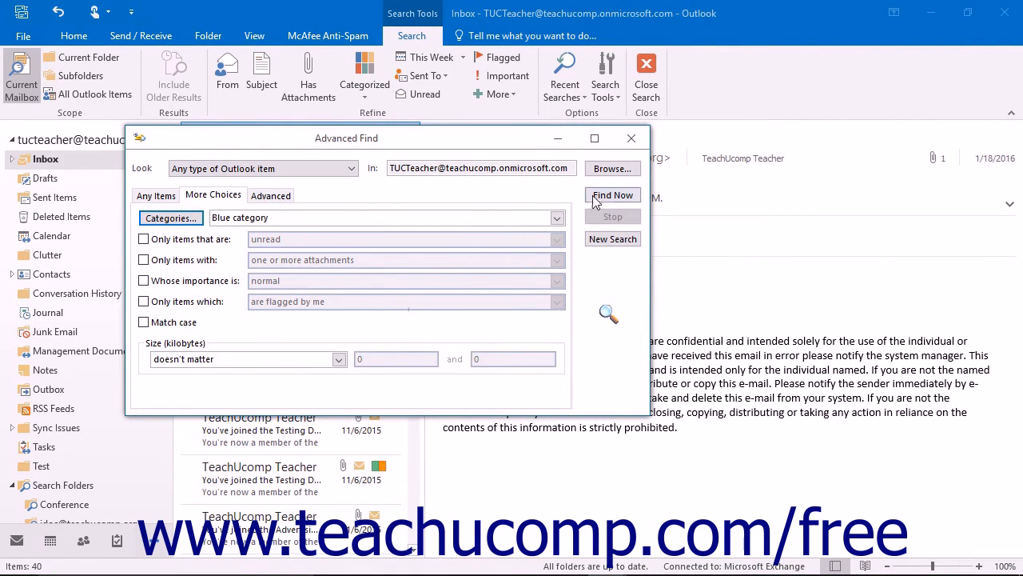
left_click(612, 195)
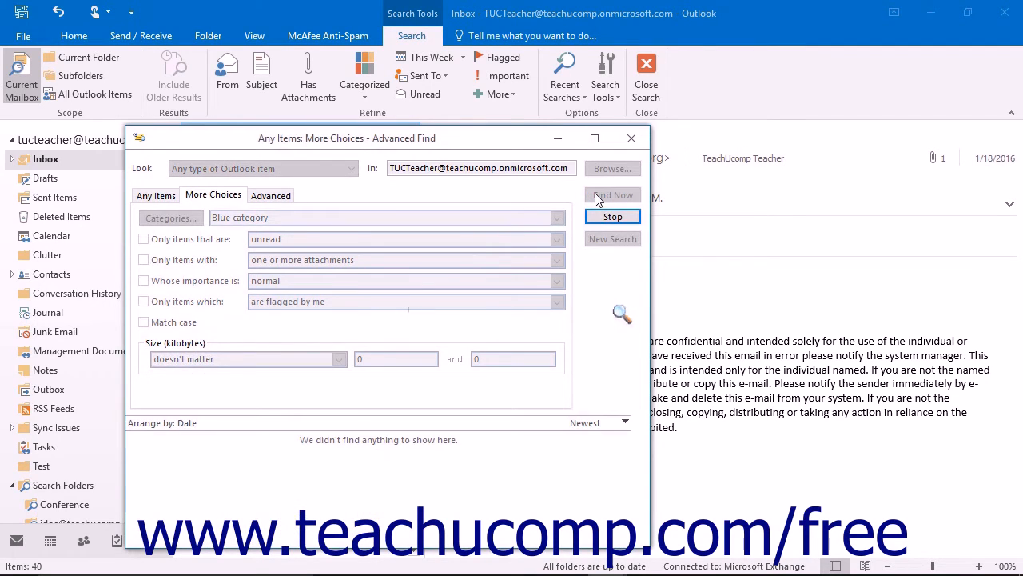
View the Morning Meeting Notes journal entry from the results, then close it.
left_click(612, 195)
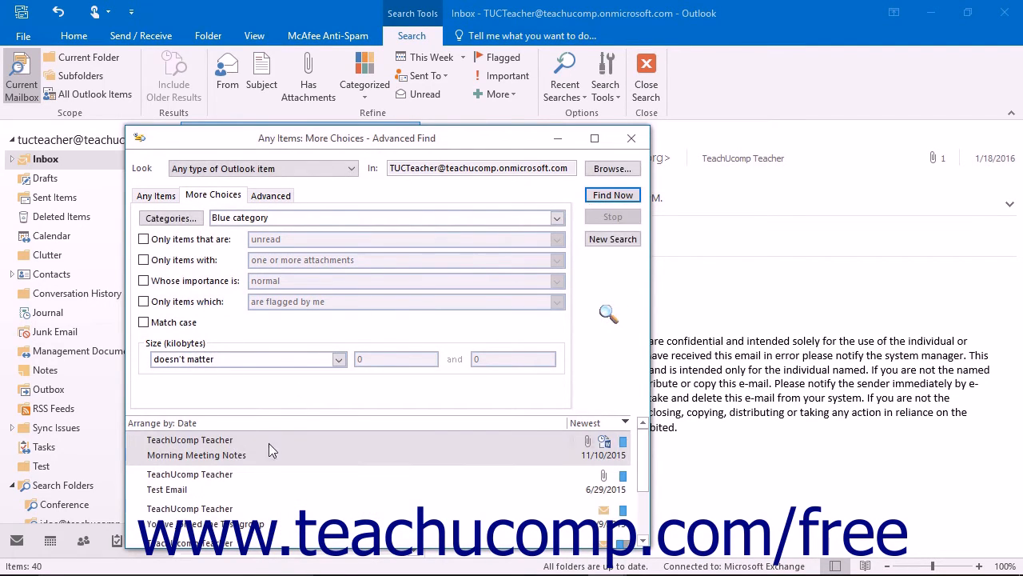
mouse_move(268, 448)
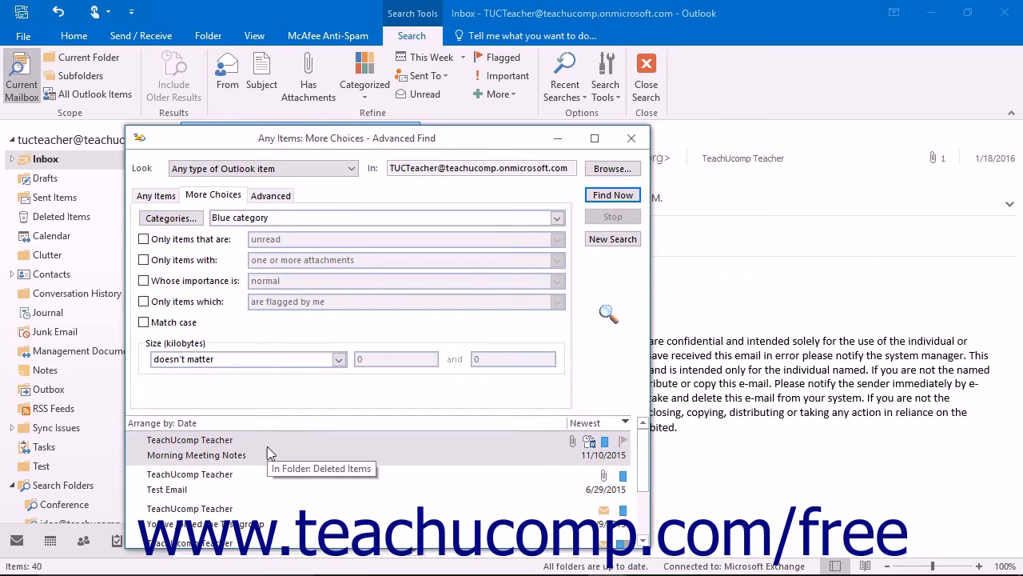
double_click(195, 448)
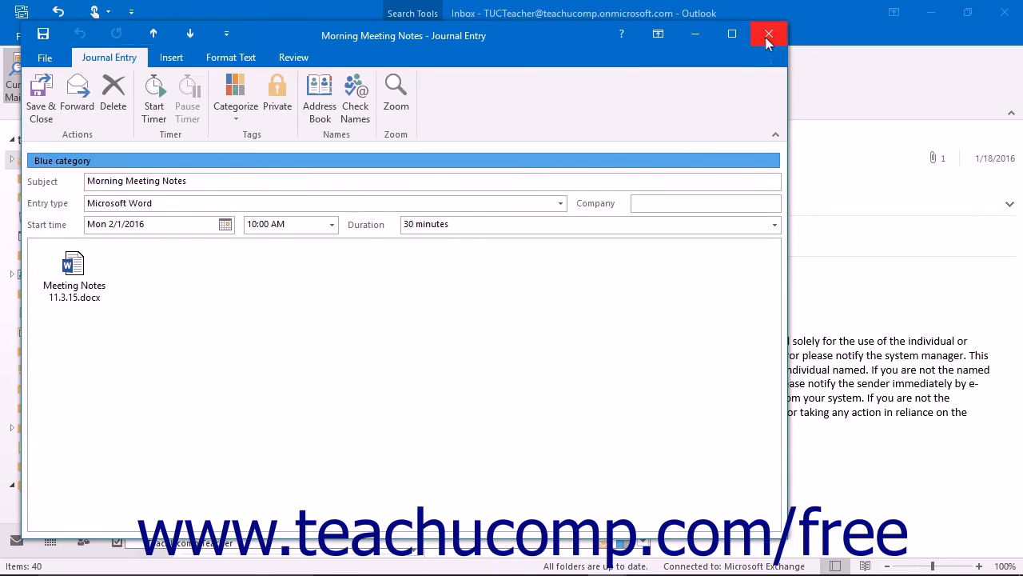
left_click(768, 35)
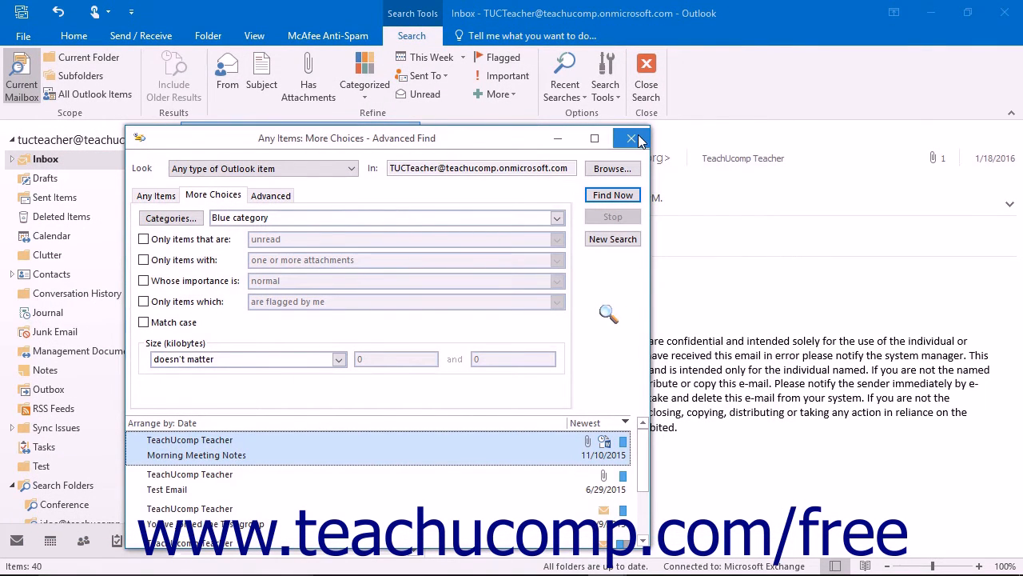
mouse_move(633, 137)
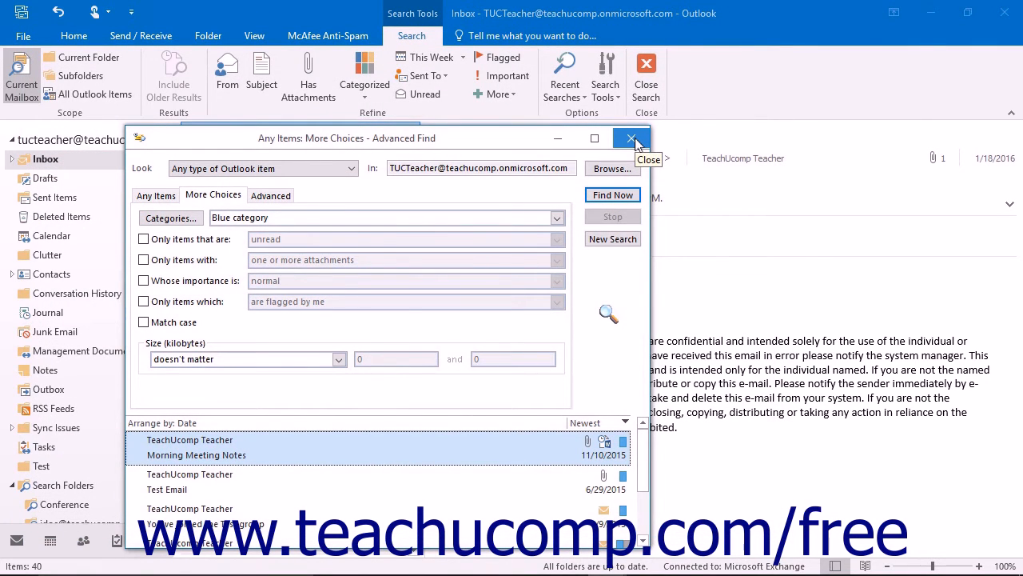
Close Advanced Find and Close Search to return to the Inbox.
left_click(631, 138)
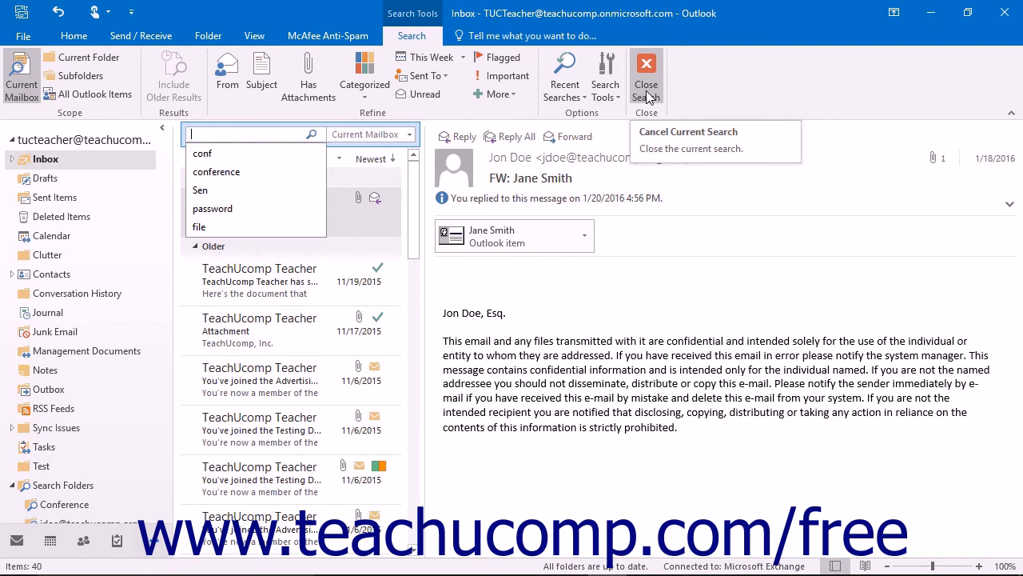
left_click(646, 72)
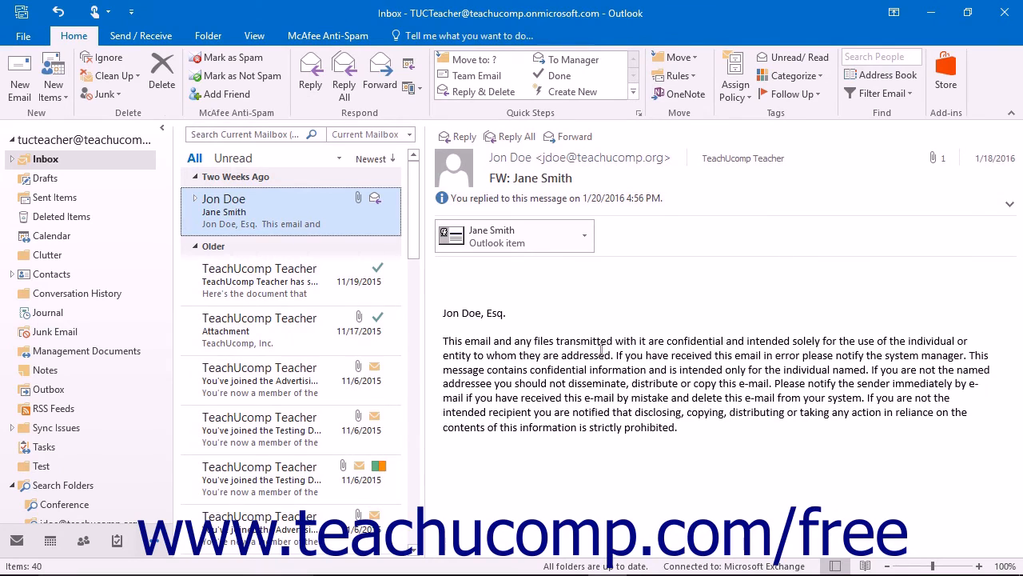